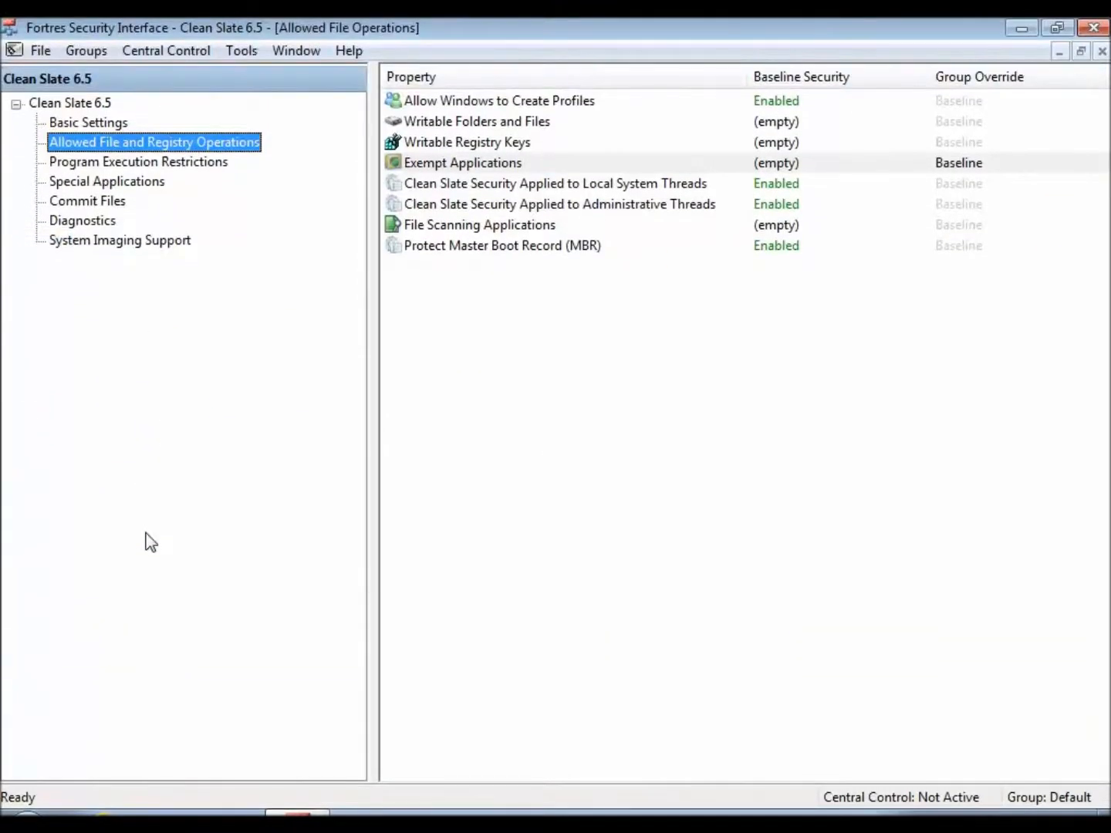
{"action": "mouse_move", "coordinate": [662, 419]}
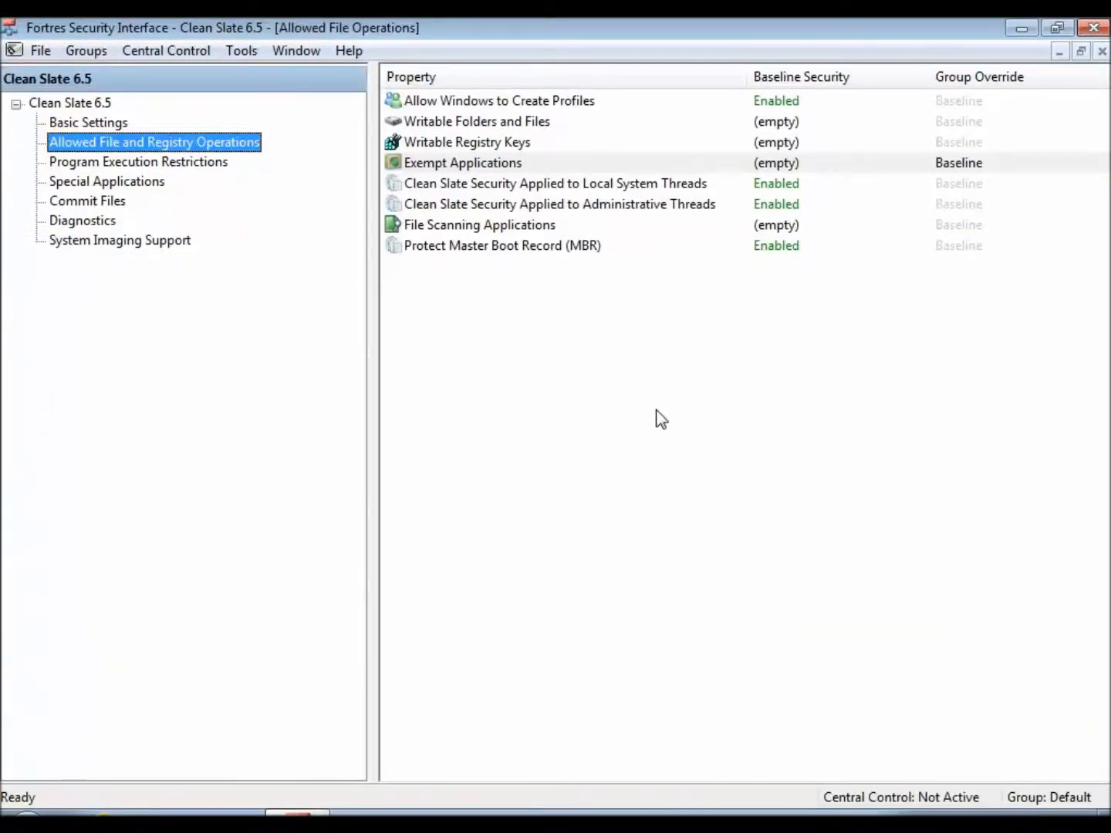
{"action": "mouse_move", "coordinate": [454, 324]}
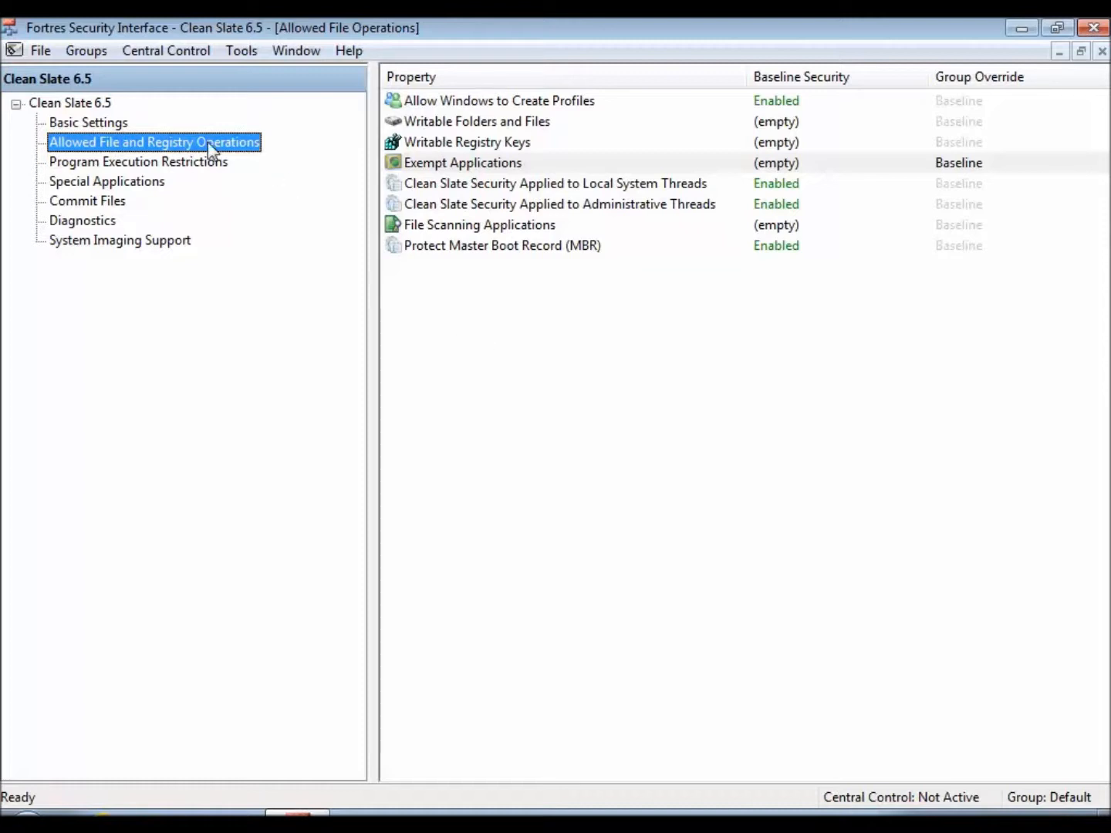
Step: Open the Exempt Applications Property dialog from the property list, showing an empty baseline item list
{"action": "left_click", "coordinate": [463, 163]}
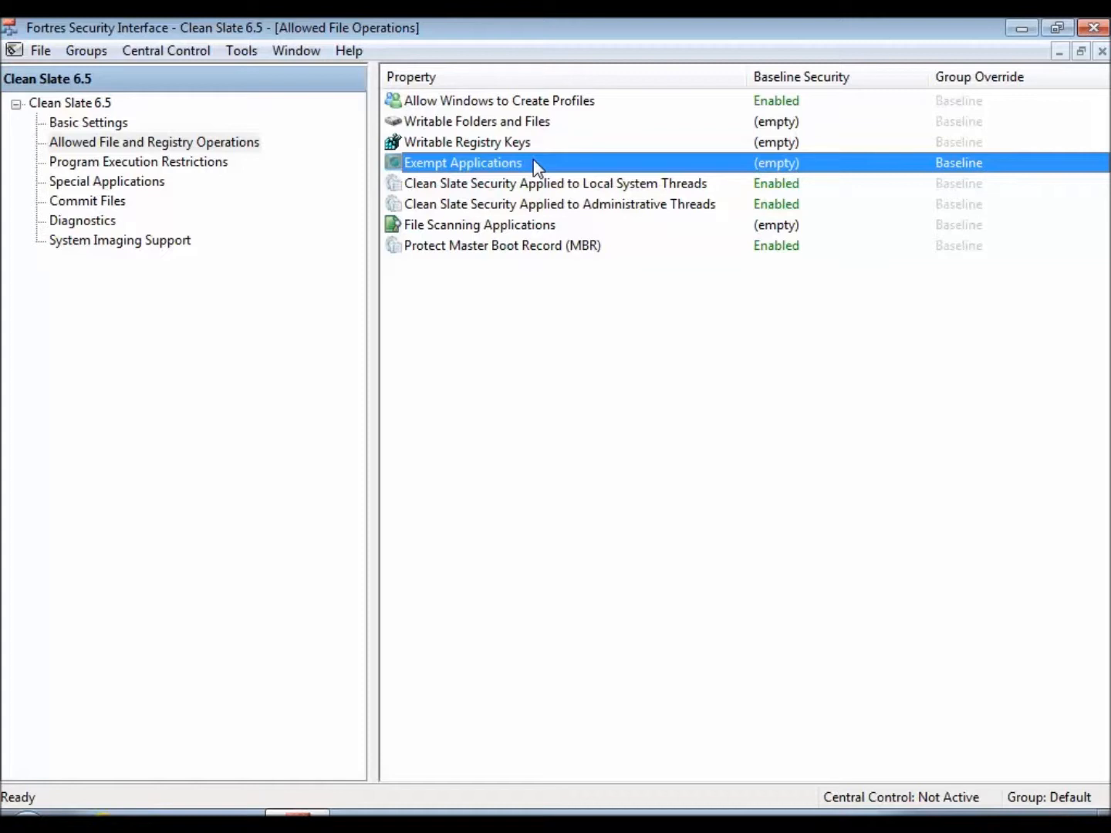
{"action": "double_click", "coordinate": [463, 164]}
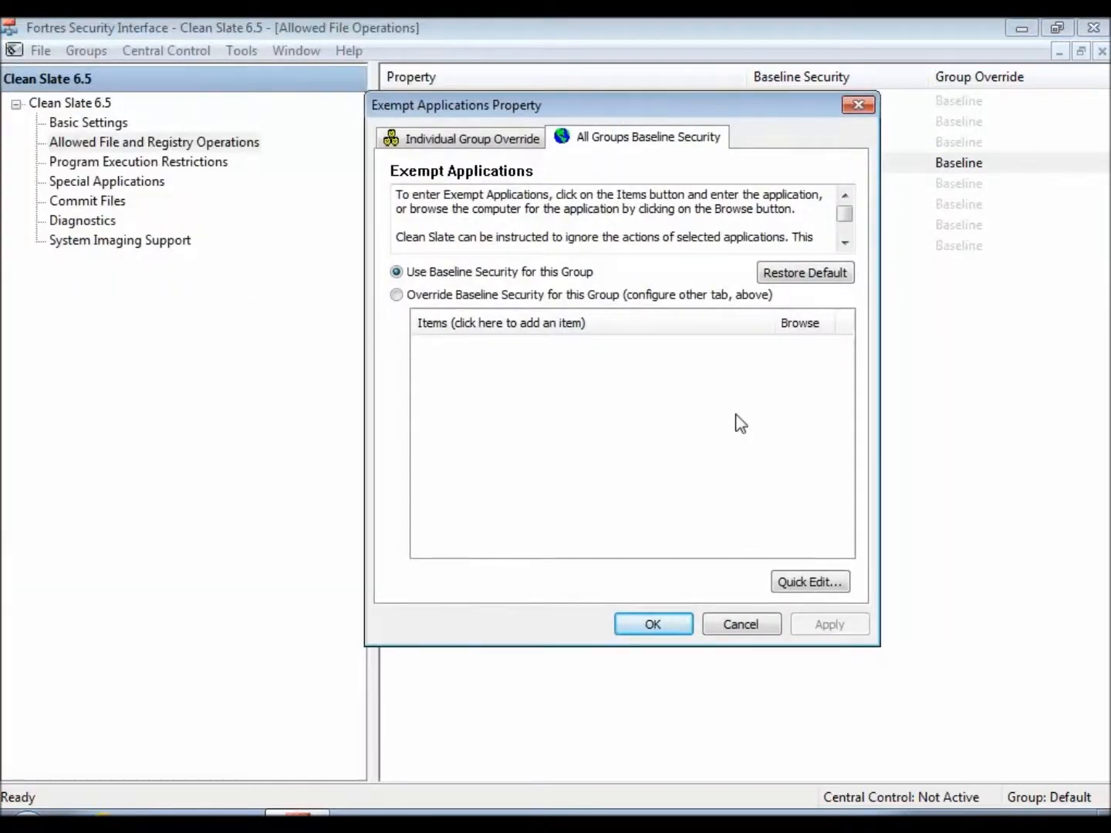
{"action": "mouse_move", "coordinate": [625, 392]}
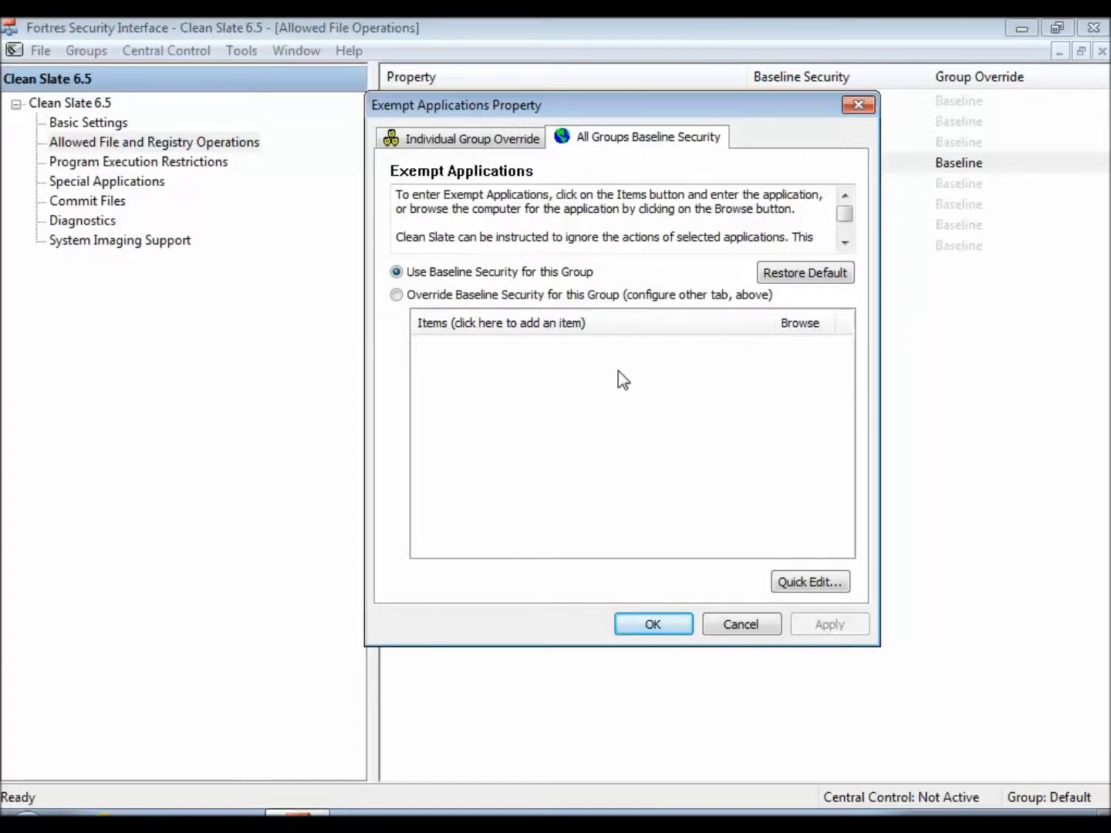
{"action": "left_click", "coordinate": [500, 323]}
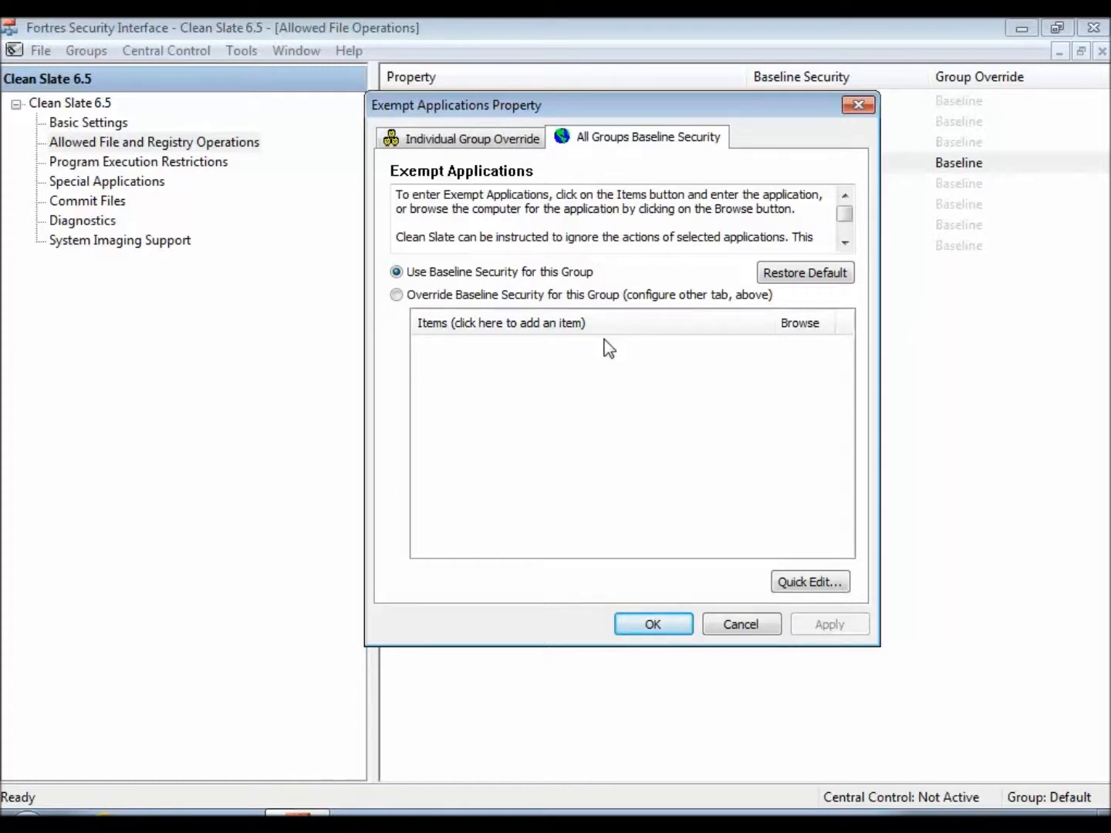
Step: Add the item C:\PROGRAM FILES\FORTRES GRAND\CLEAN SLATE 6.5, typing C:\PROGRAM FILES\FO and accepting the suggestion
{"action": "left_click", "coordinate": [501, 322]}
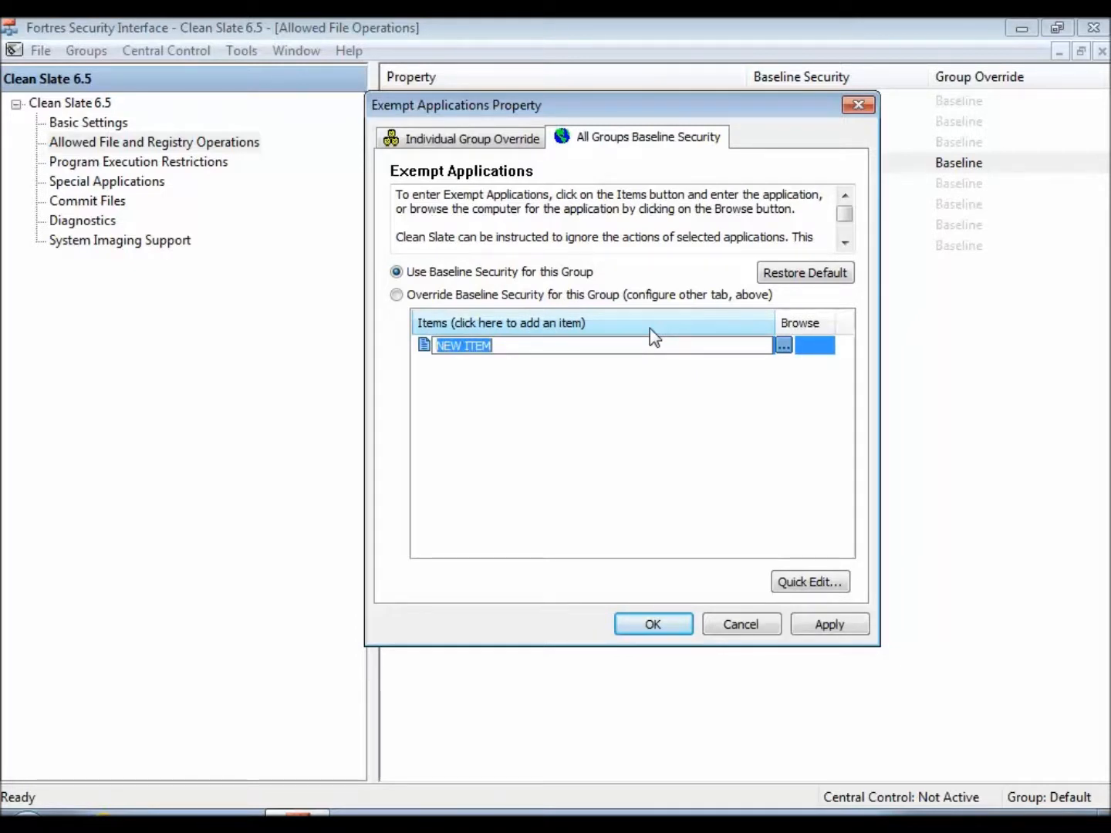
{"action": "type", "text": "C:\\"}
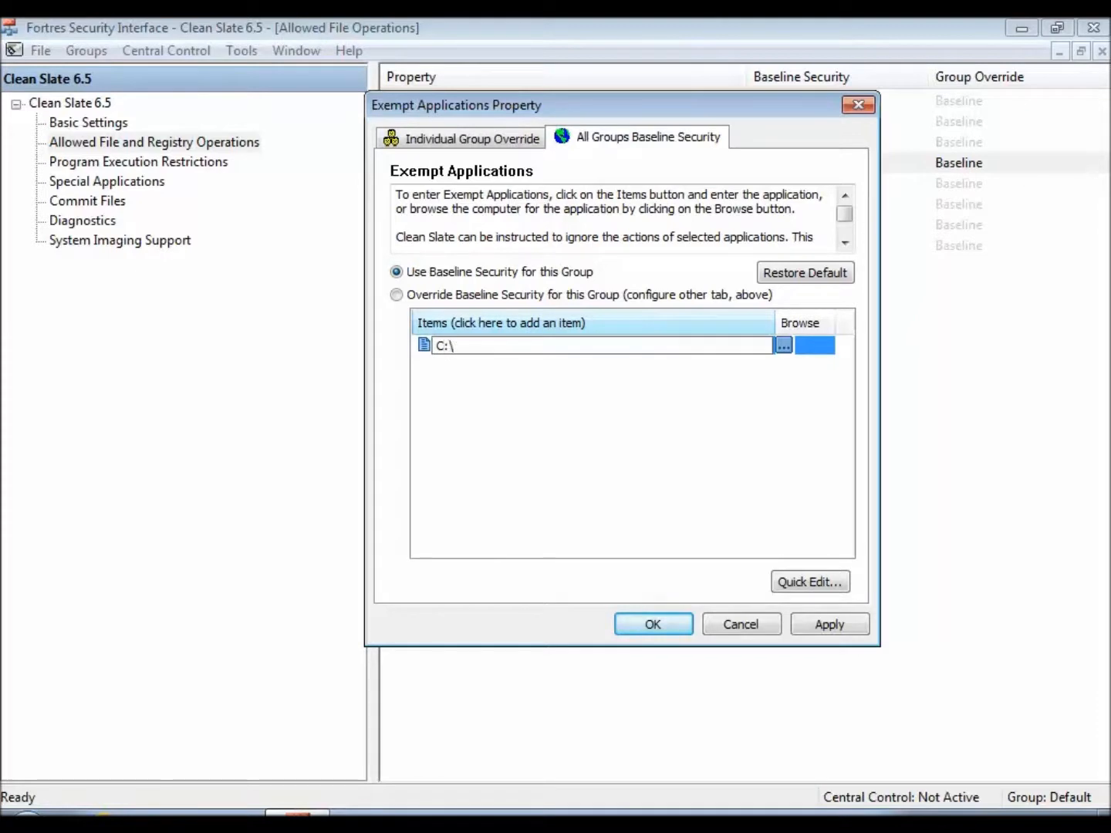
{"action": "type", "text": "PROGR"}
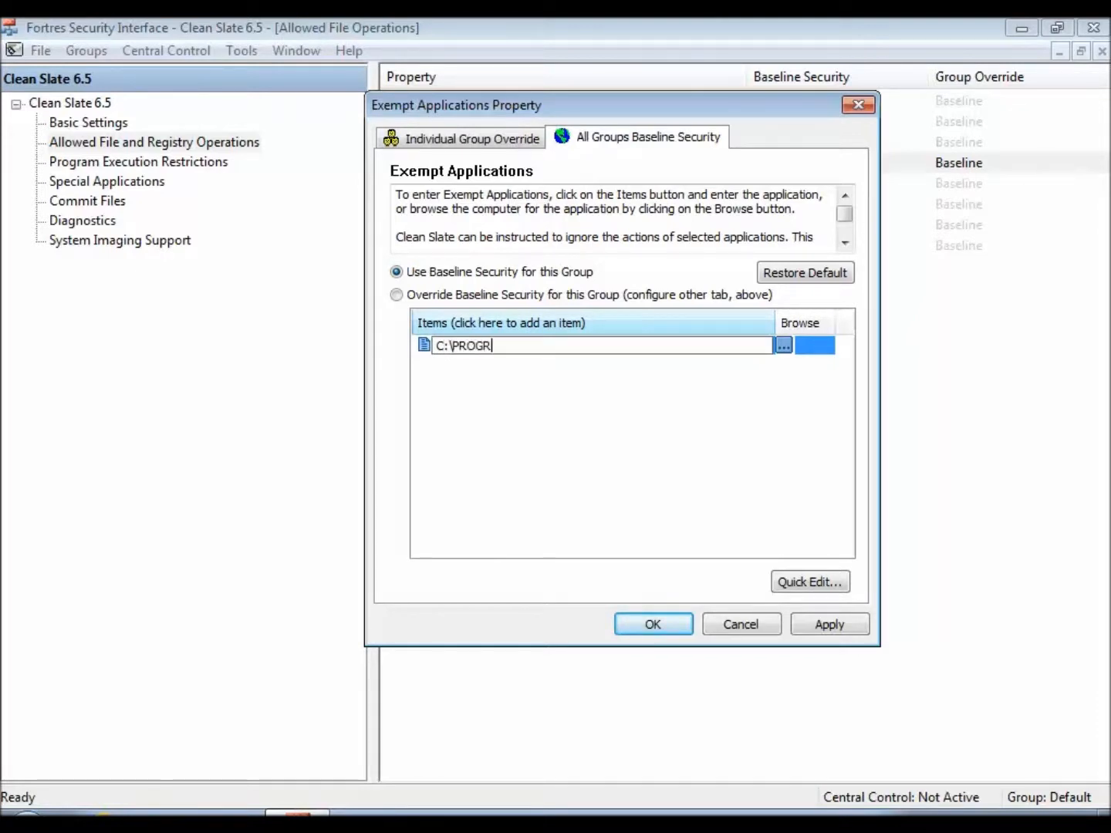
{"action": "type", "text": "AM FILE"}
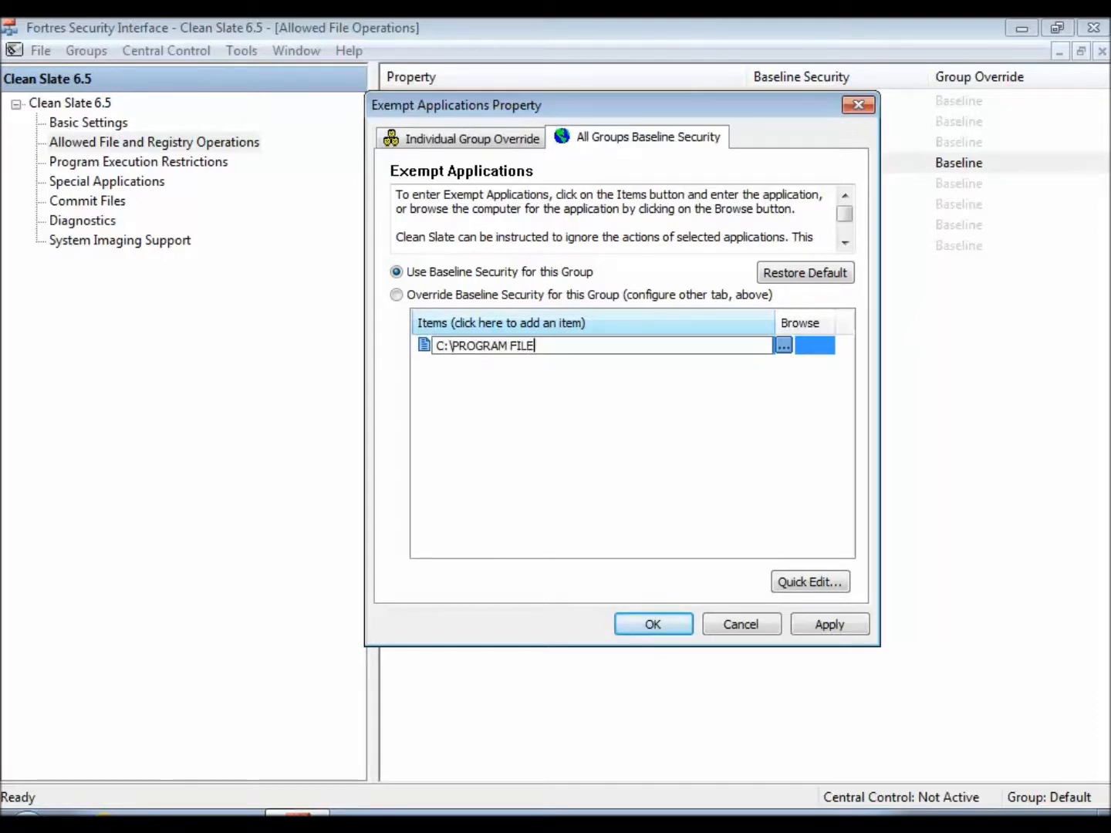
{"action": "type", "text": "S\\FORTRES GRAND\\"}
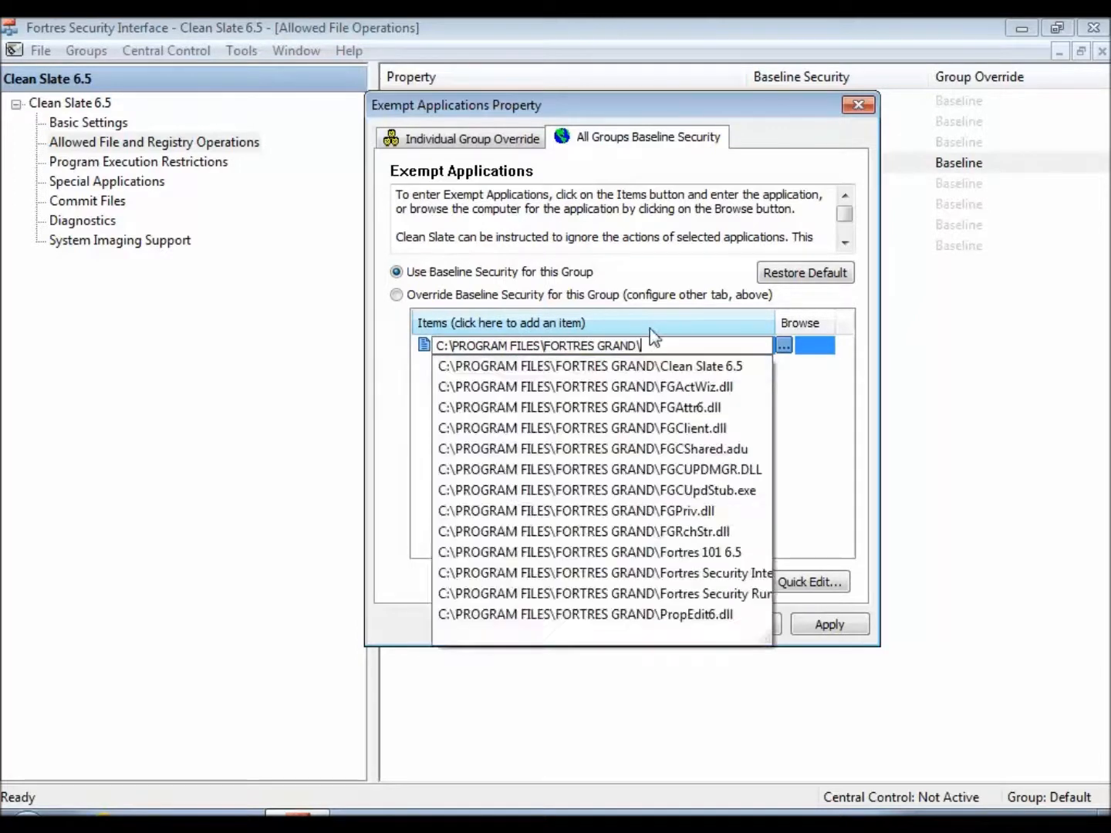
{"action": "left_click", "coordinate": [590, 366]}
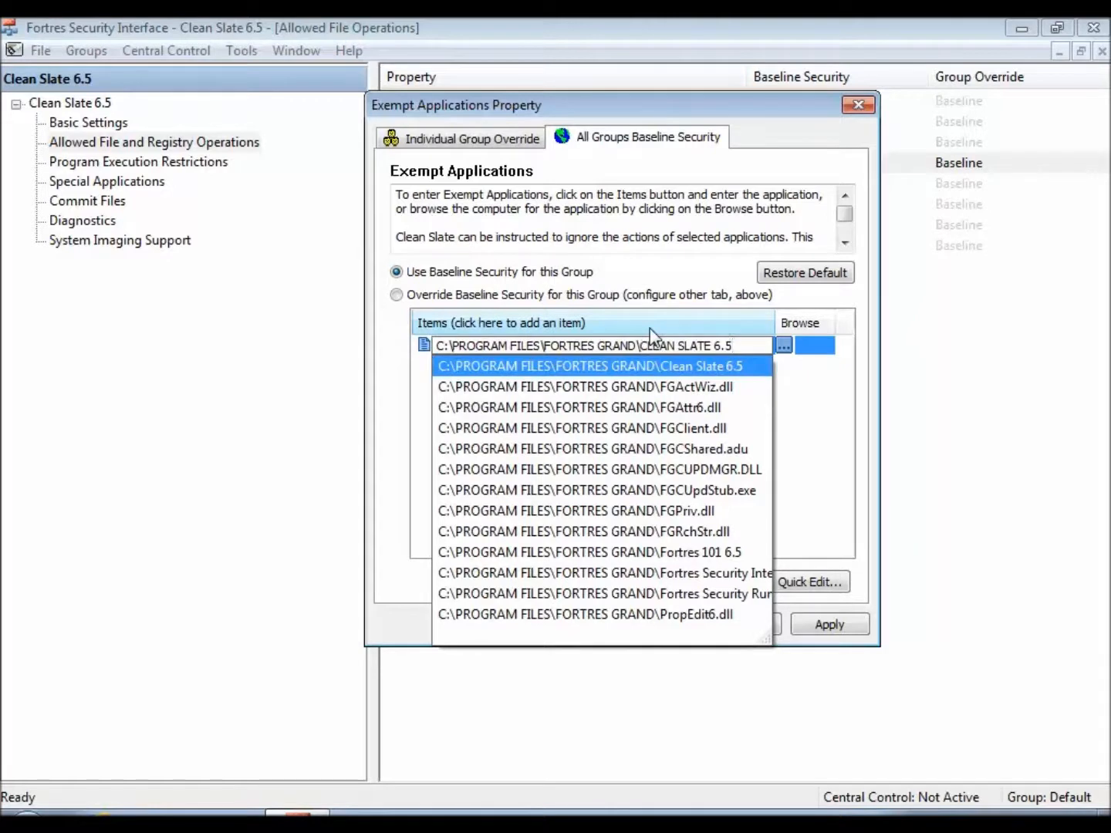
{"action": "left_click", "coordinate": [590, 365]}
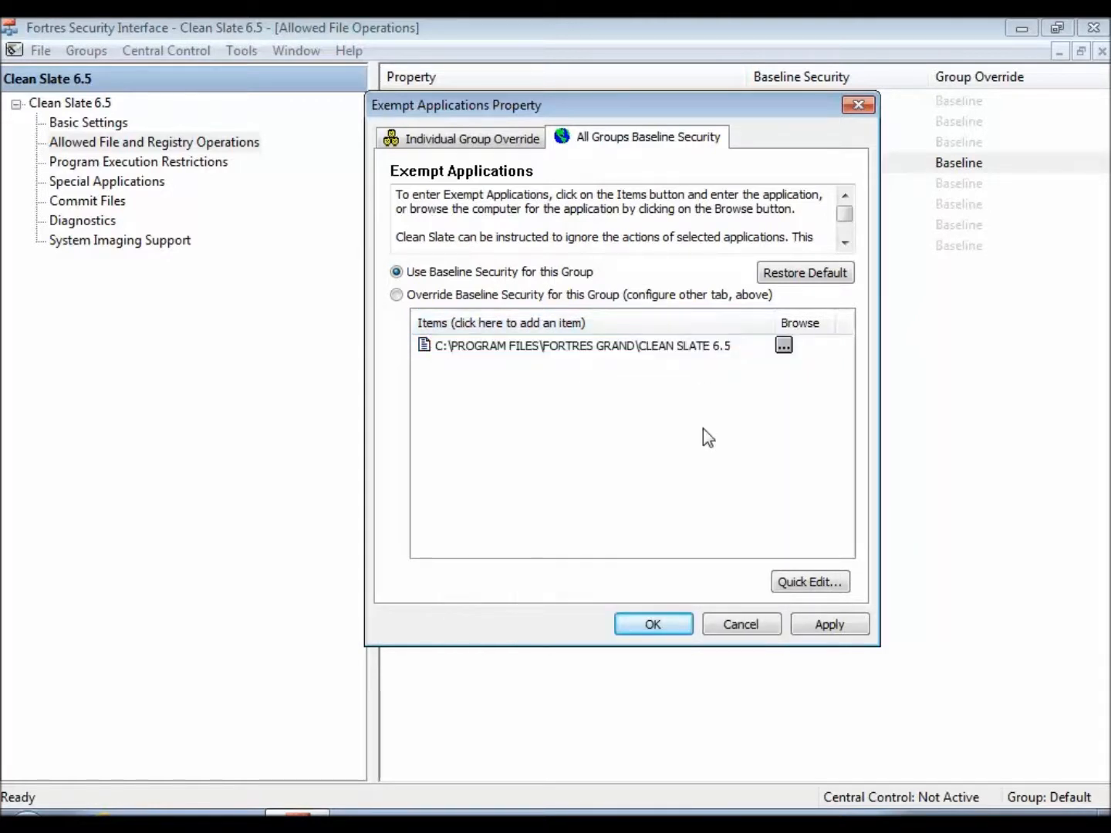
{"action": "mouse_move", "coordinate": [715, 358]}
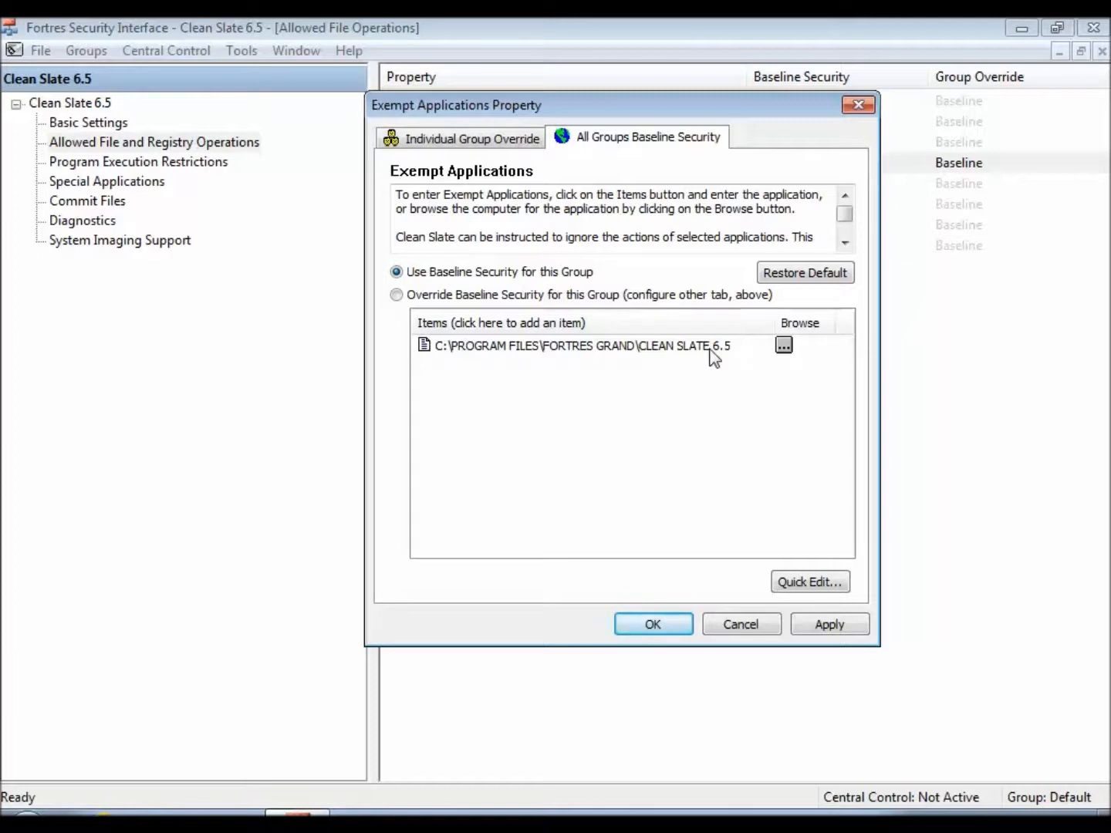
{"action": "left_click", "coordinate": [575, 346]}
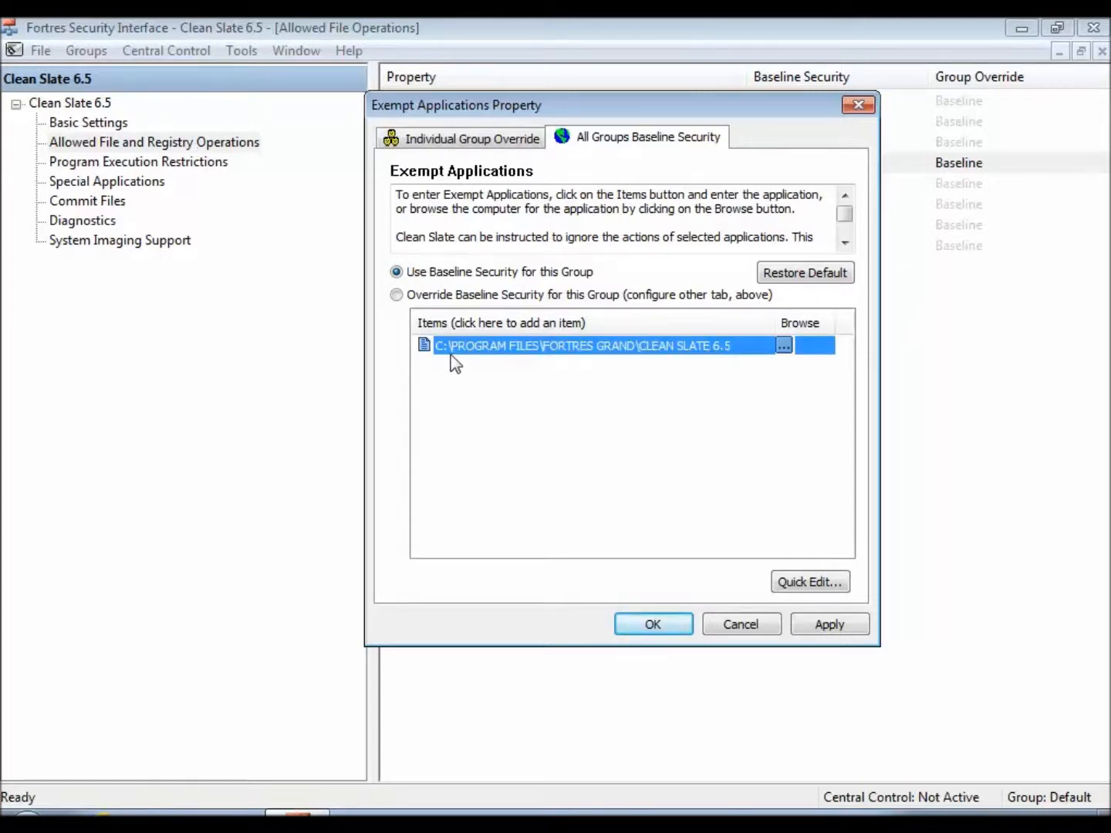
{"action": "mouse_move", "coordinate": [596, 370]}
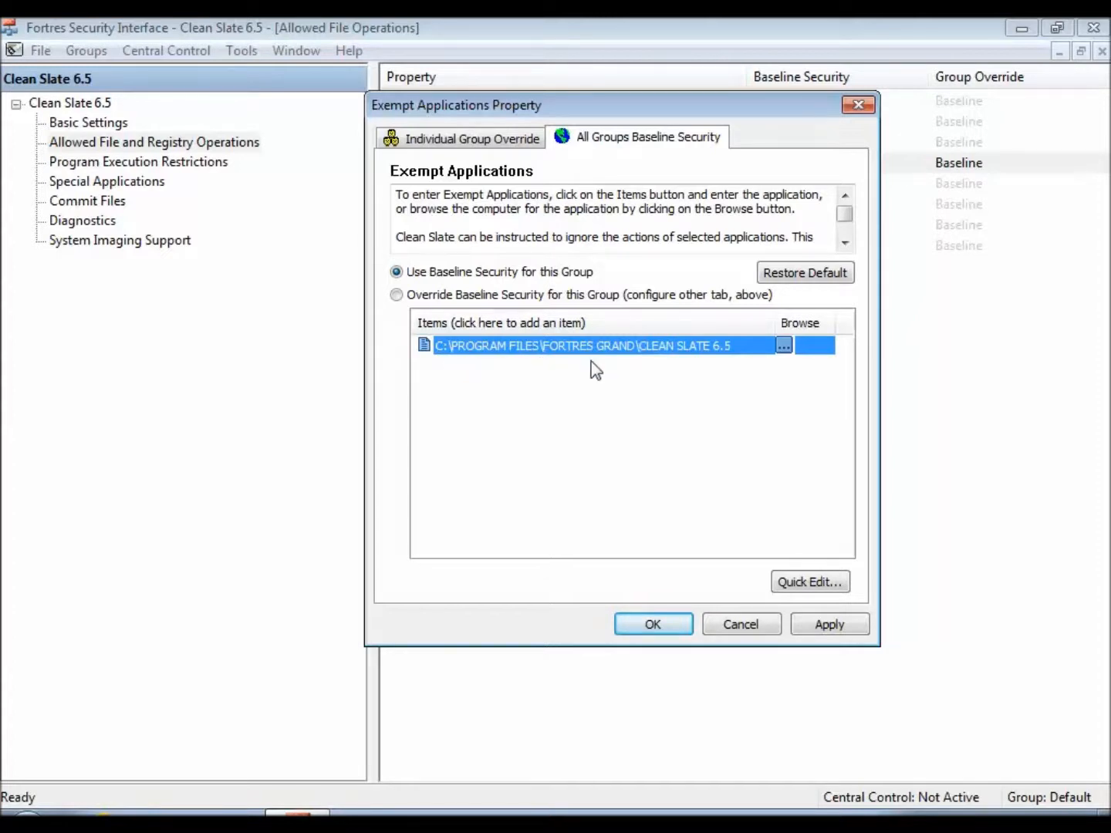
{"action": "mouse_move", "coordinate": [714, 355]}
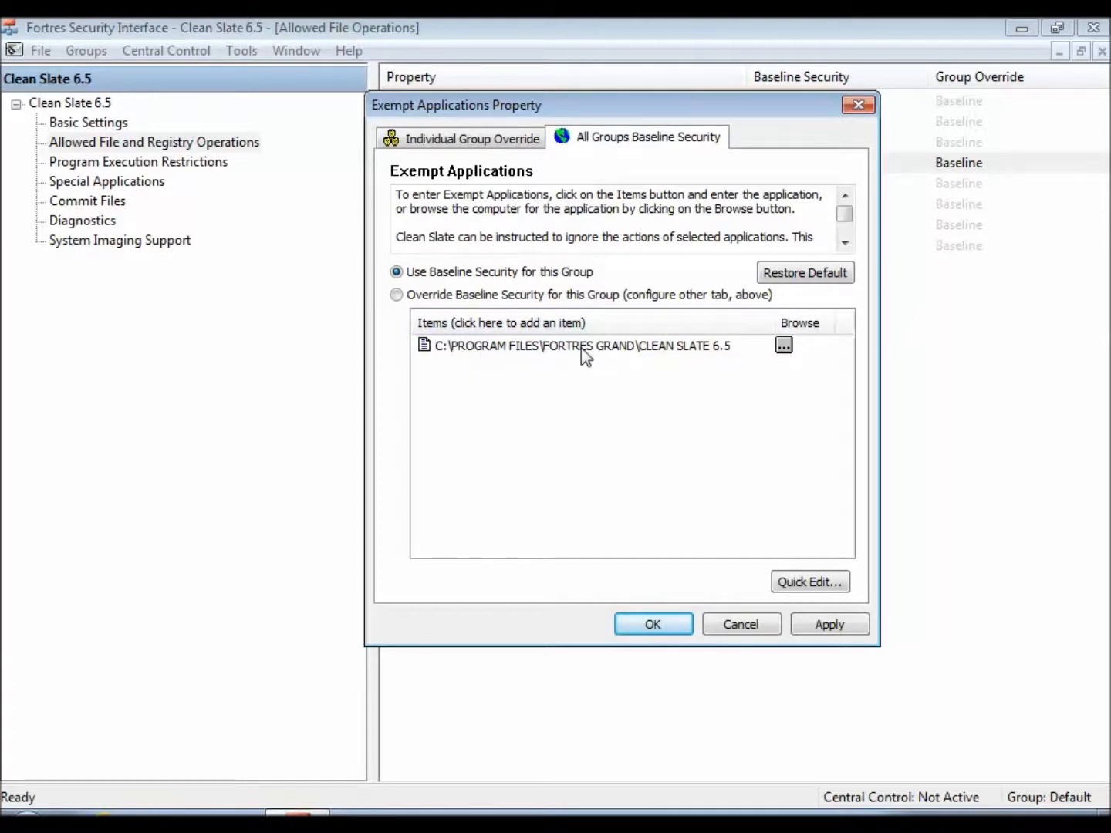
{"action": "mouse_move", "coordinate": [691, 355]}
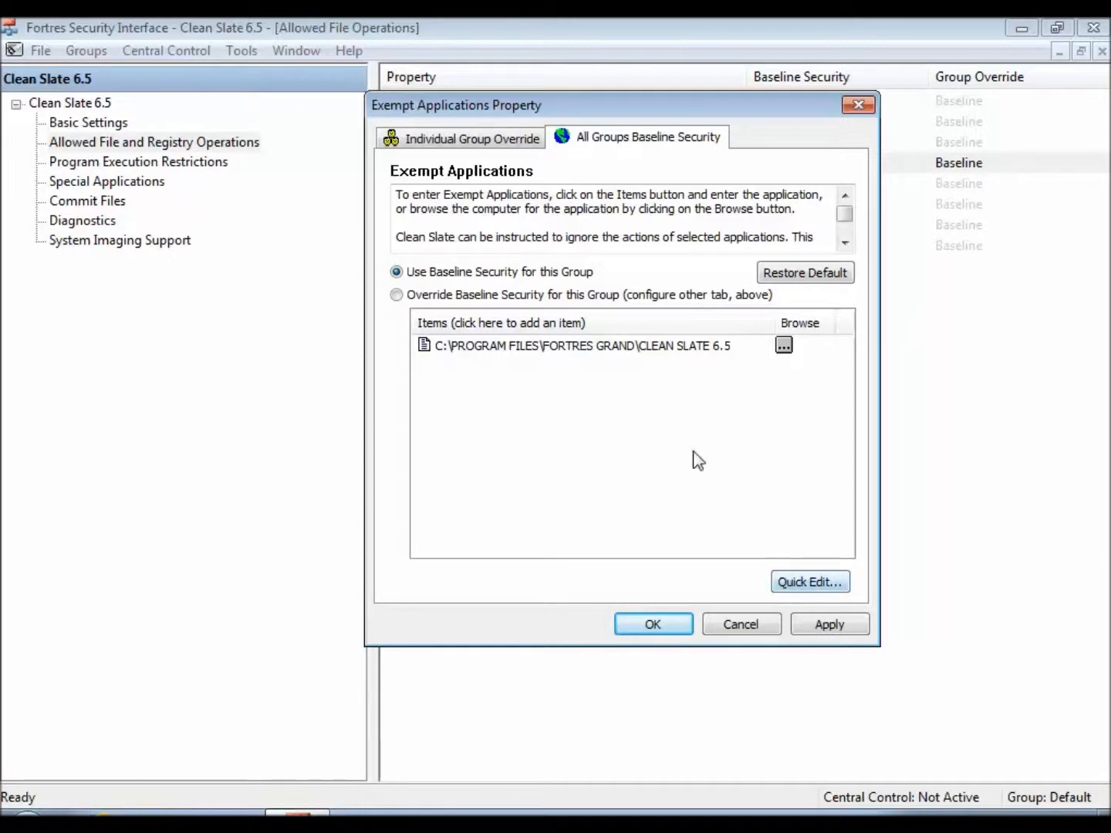
Step: Confirm with OK so Exempt Applications shows the Program Files path as its baseline value
{"action": "left_click", "coordinate": [500, 322]}
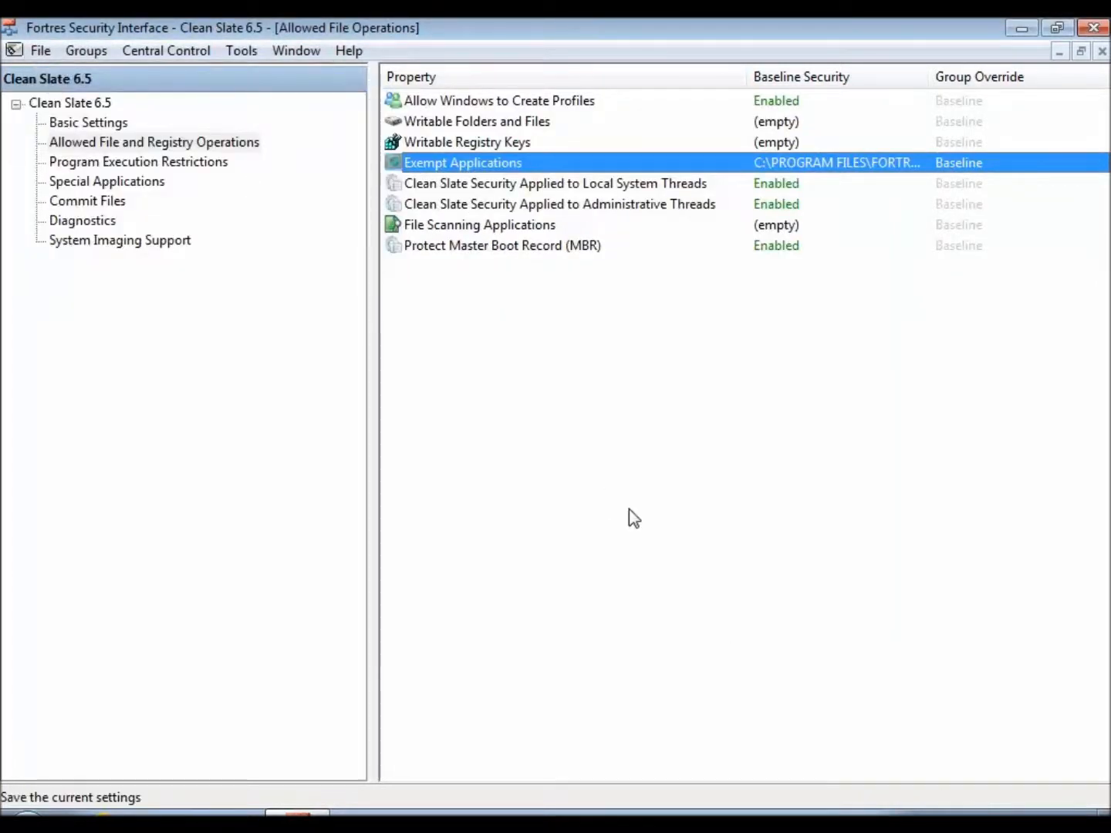
{"action": "mouse_move", "coordinate": [502, 339]}
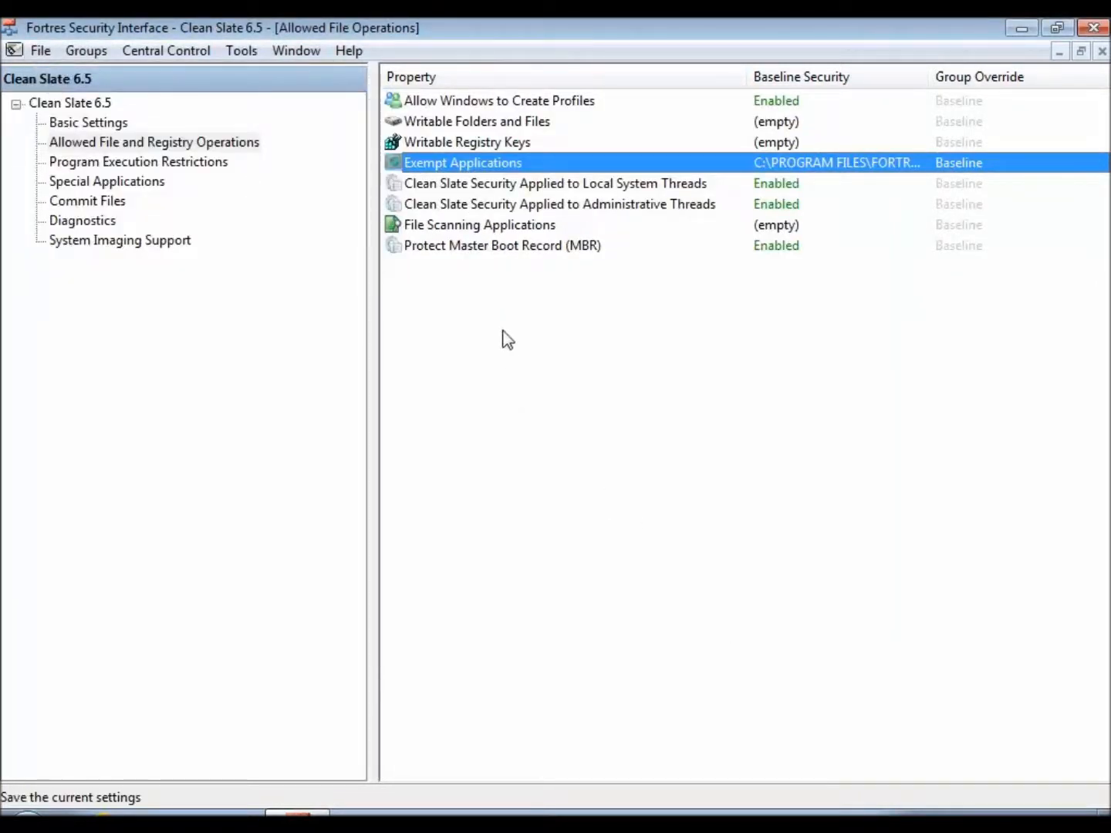